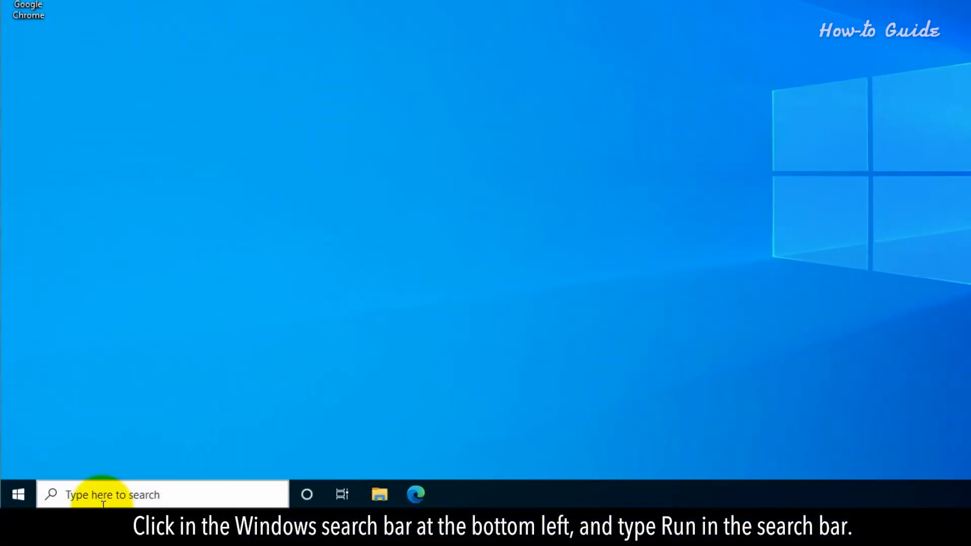
- Search Windows for Run and launch the Run app
{"action": "type", "text": "registry Editor"}
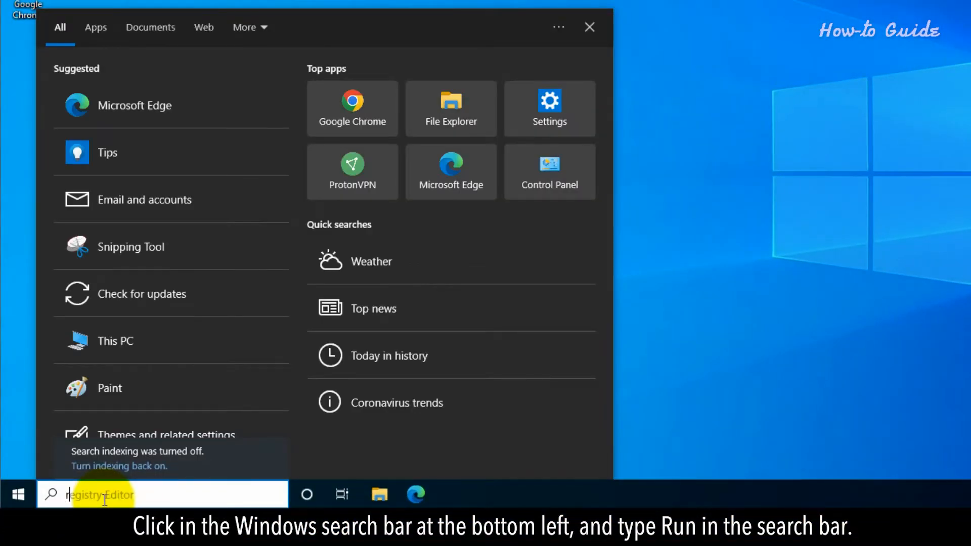
{"action": "type", "text": "run"}
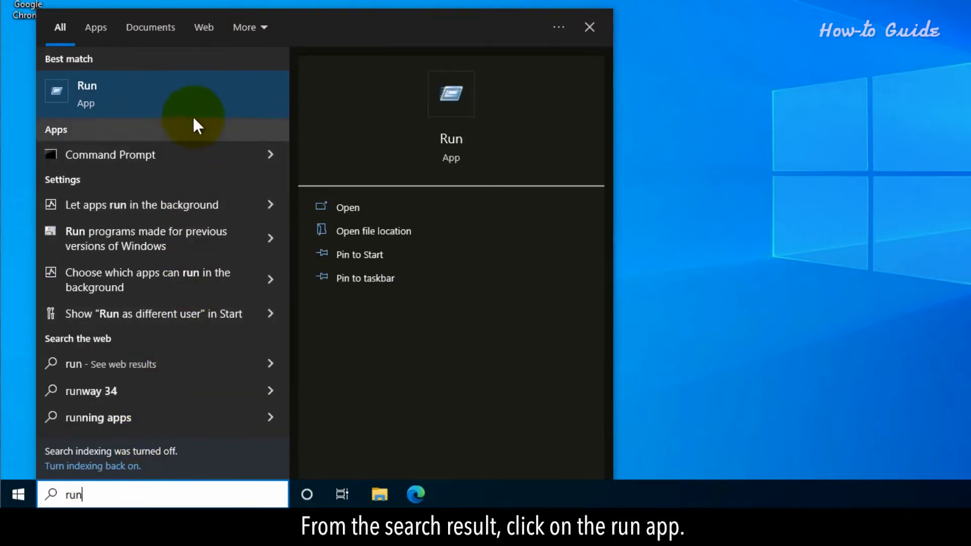
{"action": "left_click", "coordinate": [86, 93]}
{"action": "type", "text": "ncpa.cpl"}
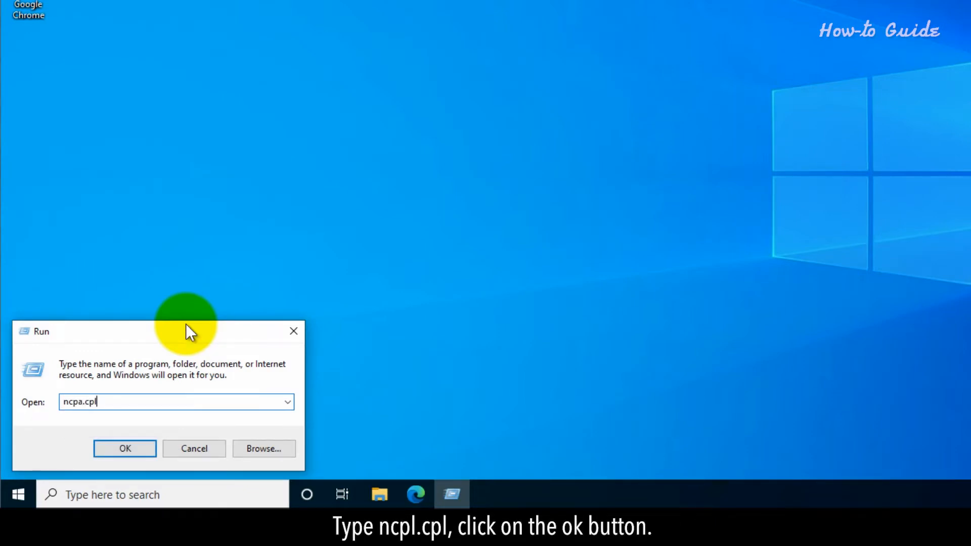
- Run ncpa.cpl and open the Ethernet adapter's context menu in Network Connections
{"action": "left_click", "coordinate": [125, 449]}
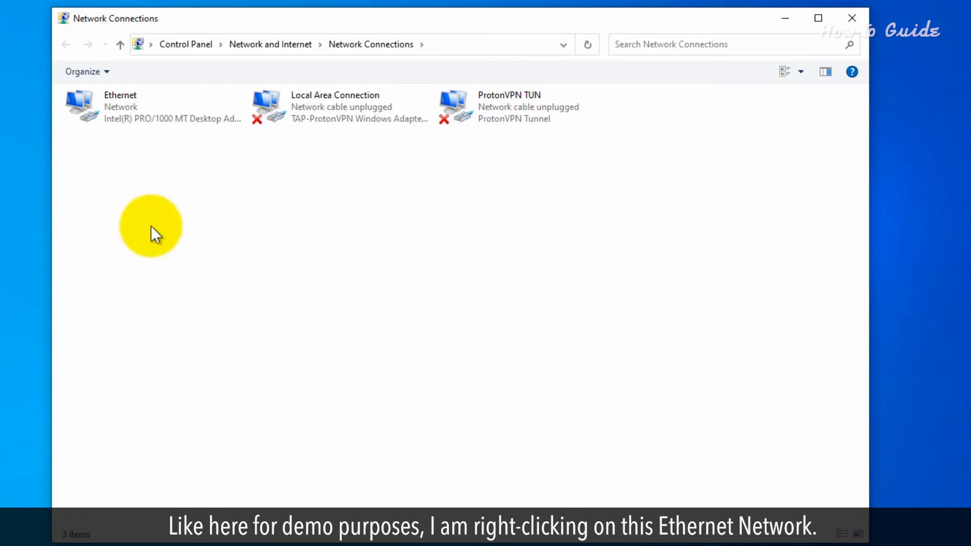
{"action": "right_click", "coordinate": [121, 105]}
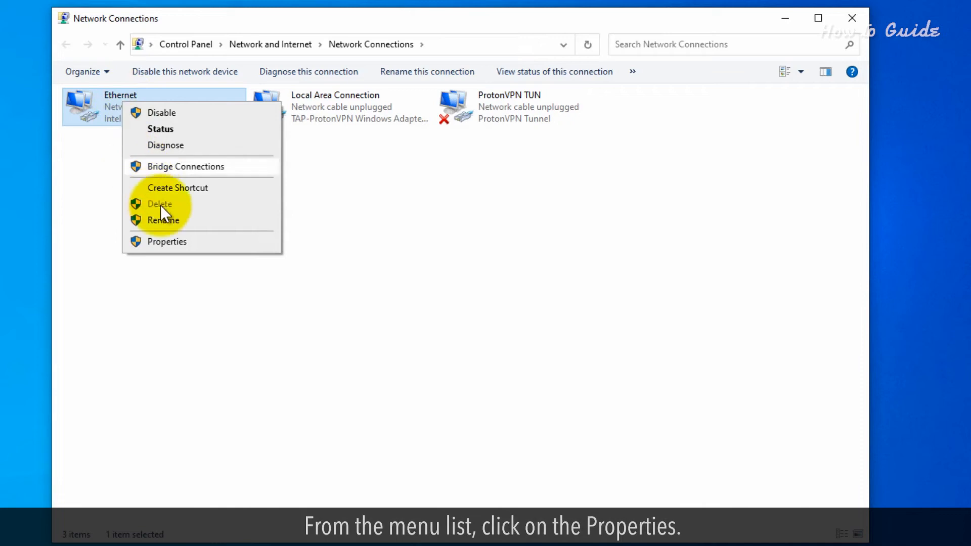
{"action": "mouse_move", "coordinate": [187, 248]}
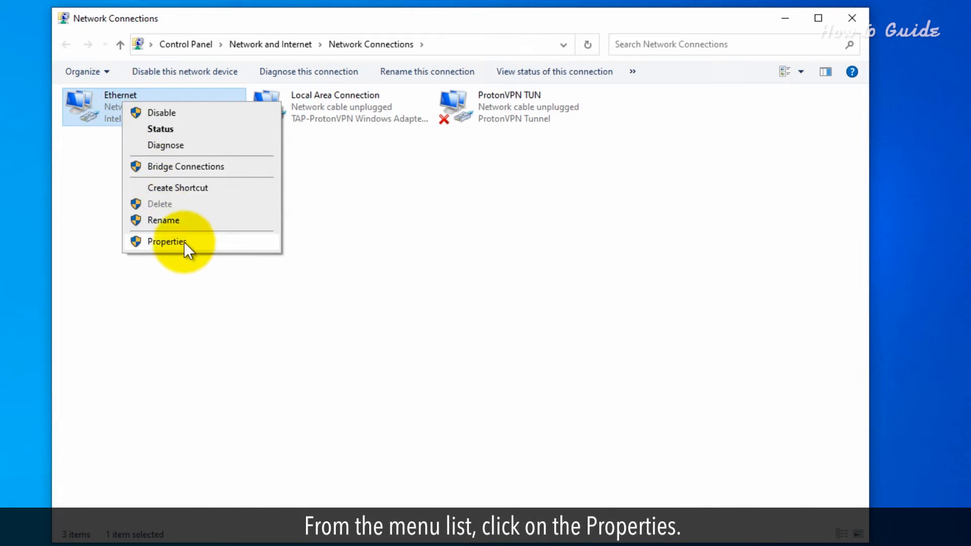
- In Ethernet Properties' Sharing tab, allow other network users to connect through this connection
{"action": "left_click", "coordinate": [166, 241]}
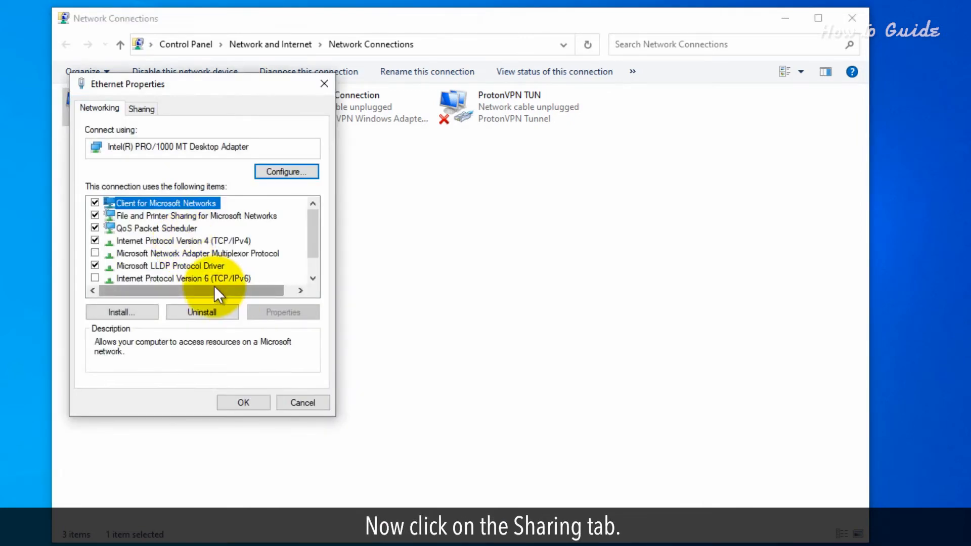
{"action": "left_click", "coordinate": [141, 108]}
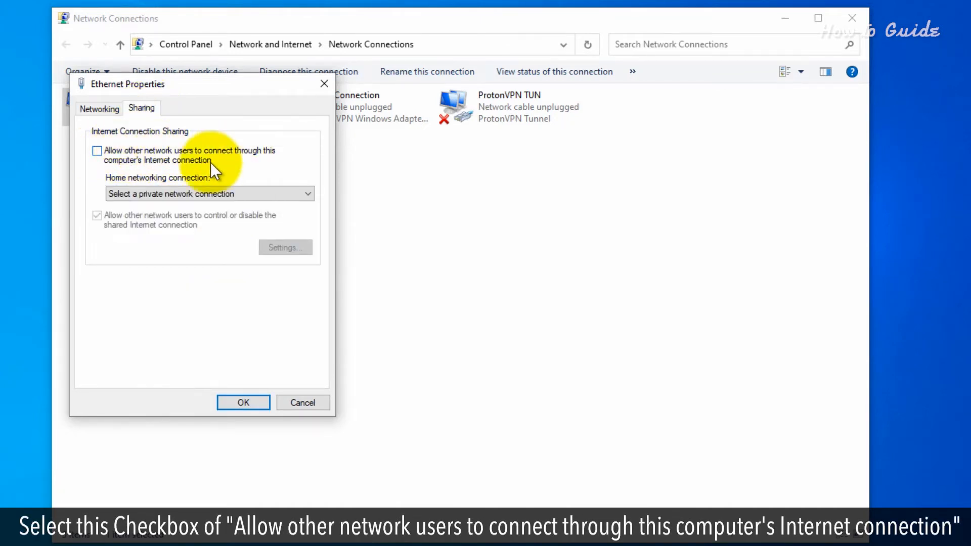
{"action": "left_click", "coordinate": [96, 151]}
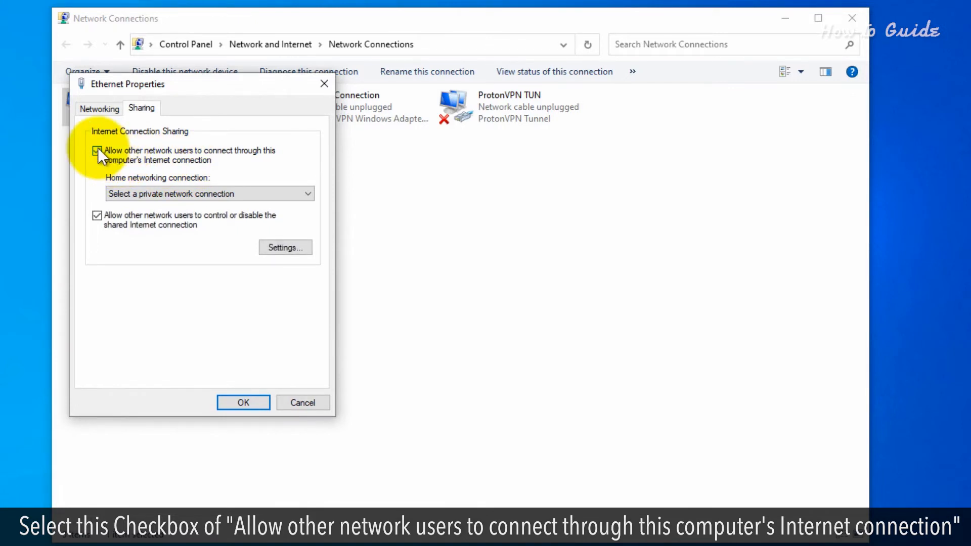
{"action": "left_click", "coordinate": [96, 151]}
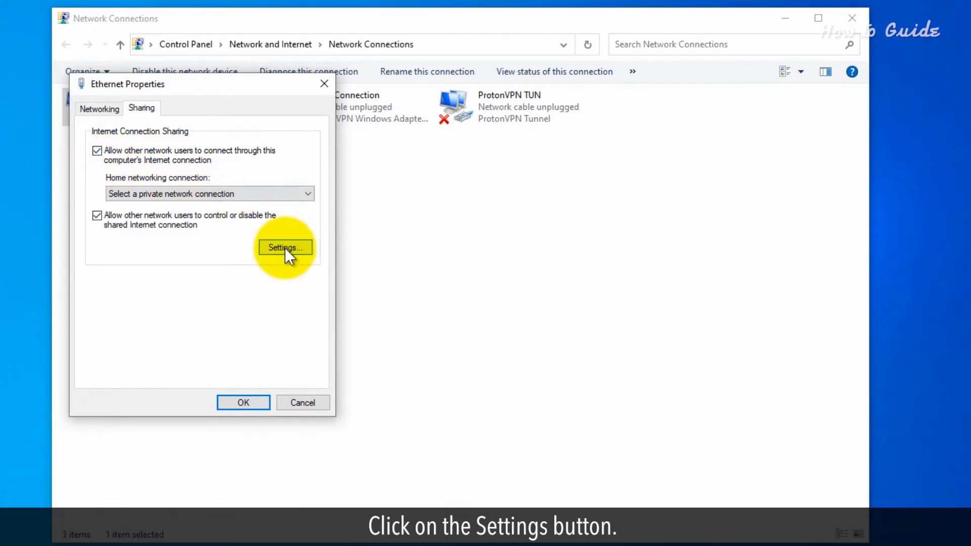
- Allow service 1700 in sharing settings, confirm both dialogs, and close Network Connections
{"action": "left_click", "coordinate": [284, 247]}
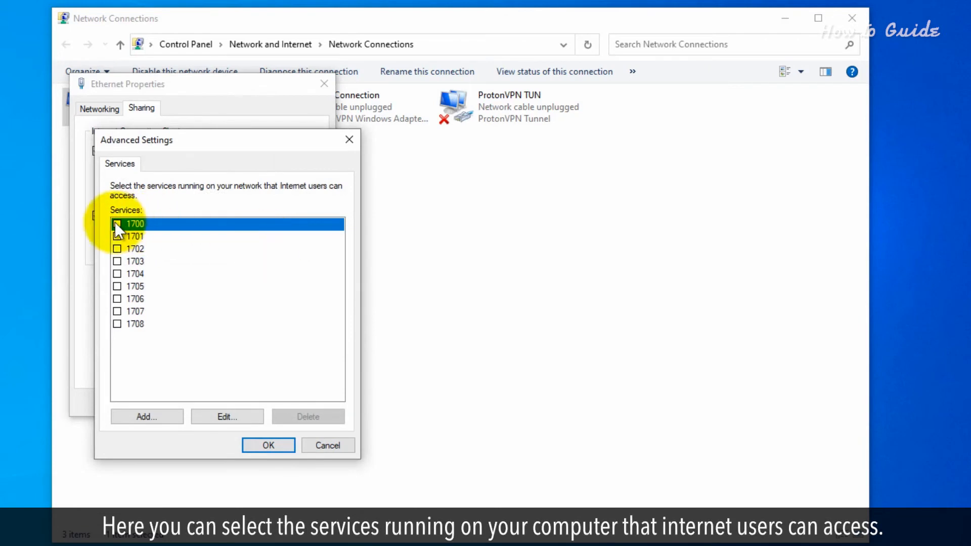
{"action": "left_click", "coordinate": [117, 224]}
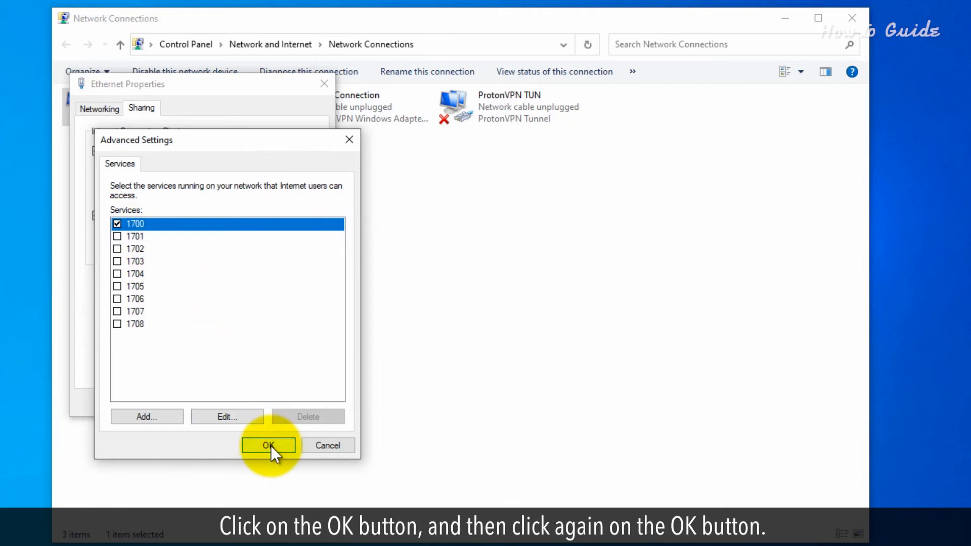
{"action": "left_click", "coordinate": [269, 445]}
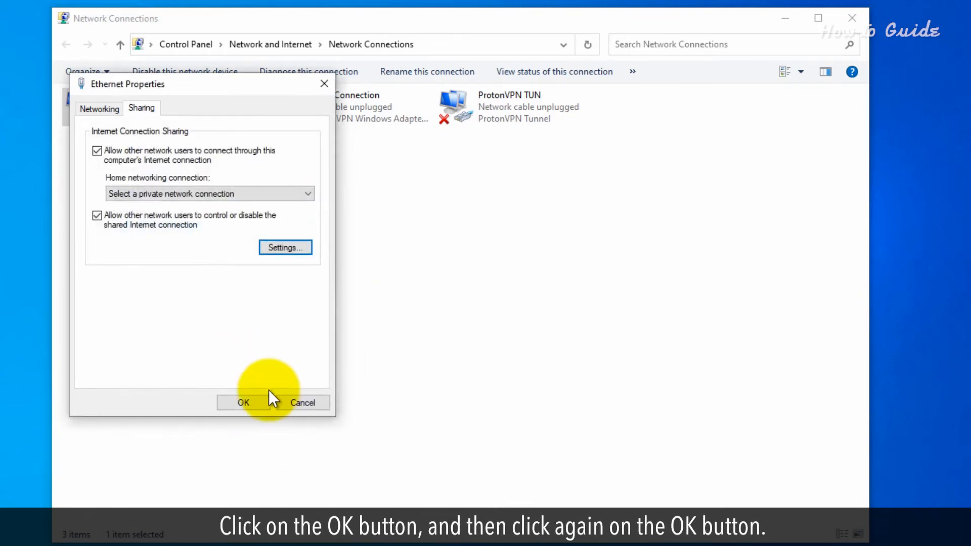
{"action": "left_click", "coordinate": [243, 403]}
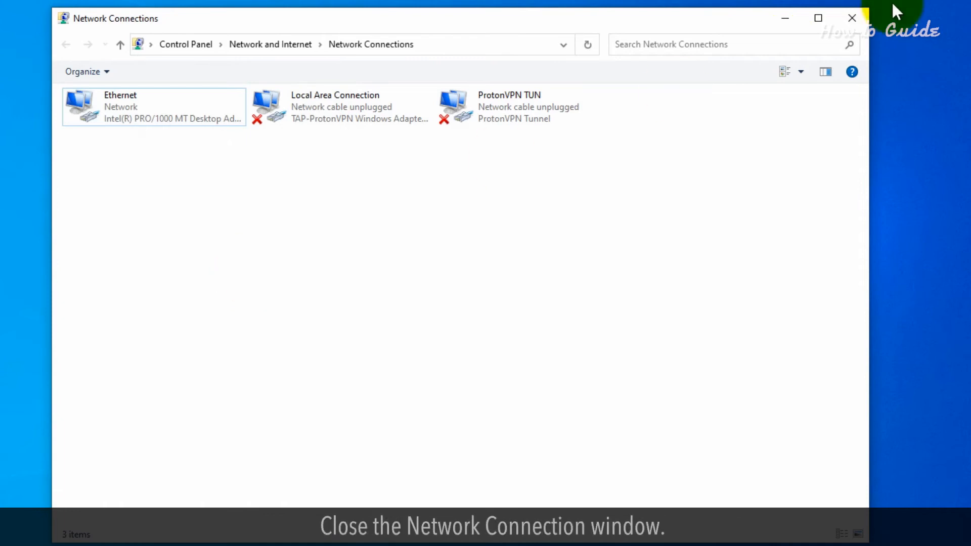
{"action": "left_click", "coordinate": [851, 19]}
{"action": "type", "text": "control panel"}
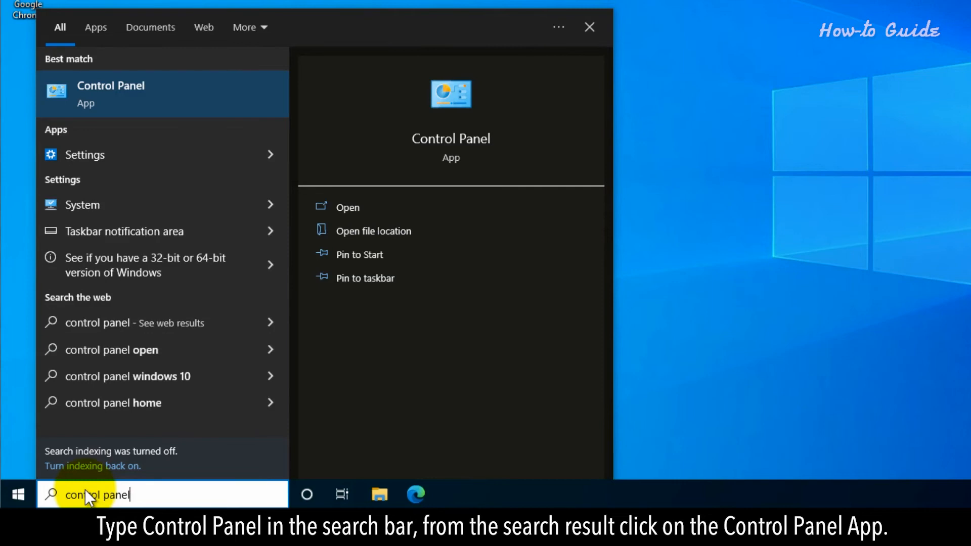
- Launch the Control Panel app from the search results
{"action": "left_click", "coordinate": [111, 93]}
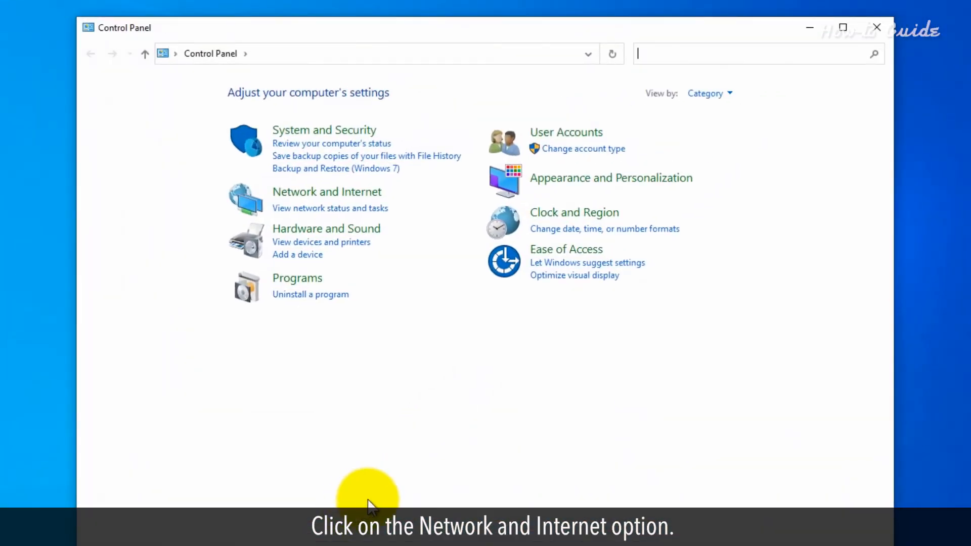
- Go through Network and Internet and Network and Sharing Center to 'Set up a new connection or network'
{"action": "left_click", "coordinate": [326, 191]}
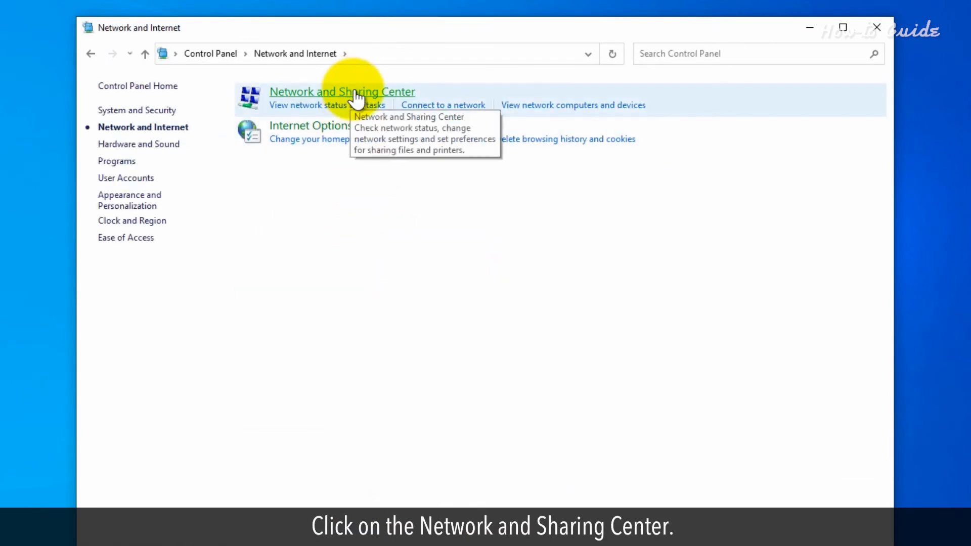
{"action": "left_click", "coordinate": [342, 92]}
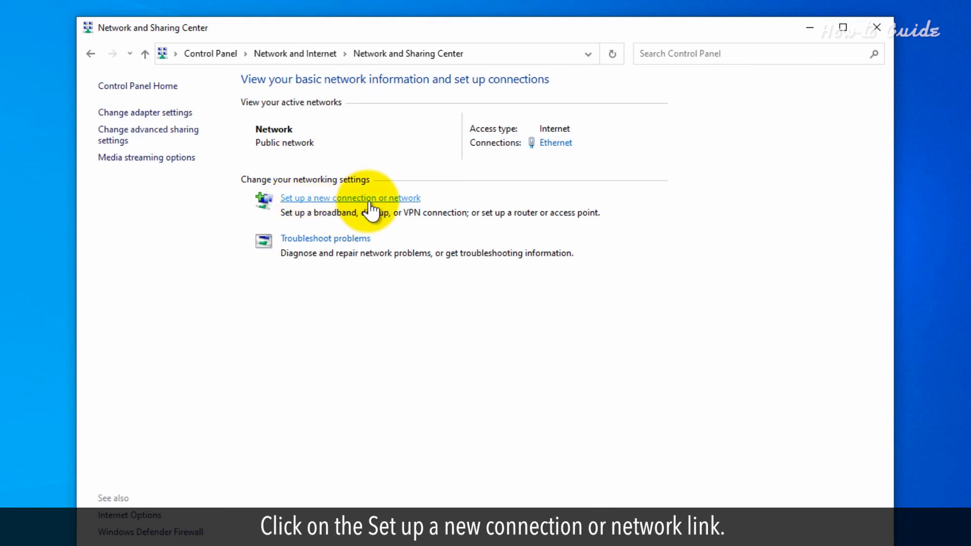
{"action": "left_click", "coordinate": [350, 198]}
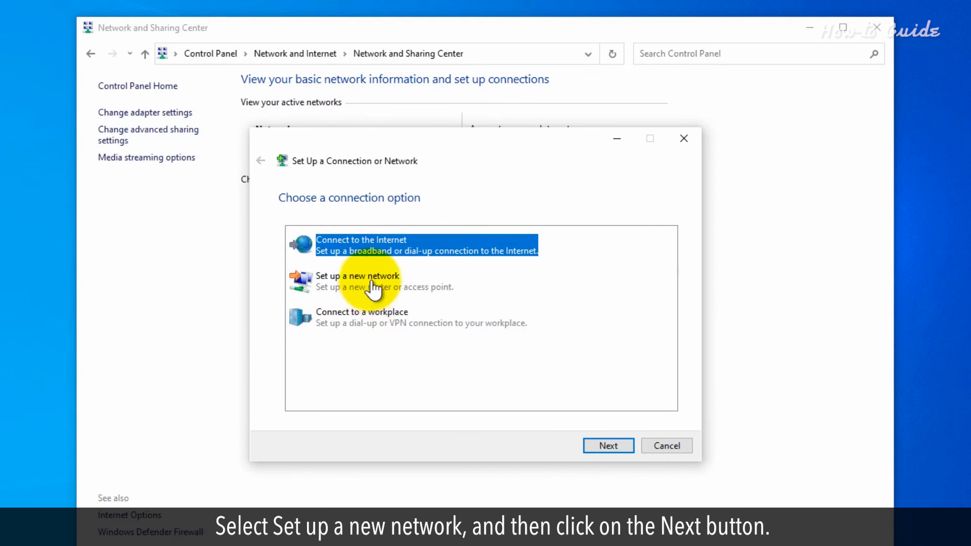
- Choose 'Set up a new network' in the wizard and continue
{"action": "left_click", "coordinate": [371, 282]}
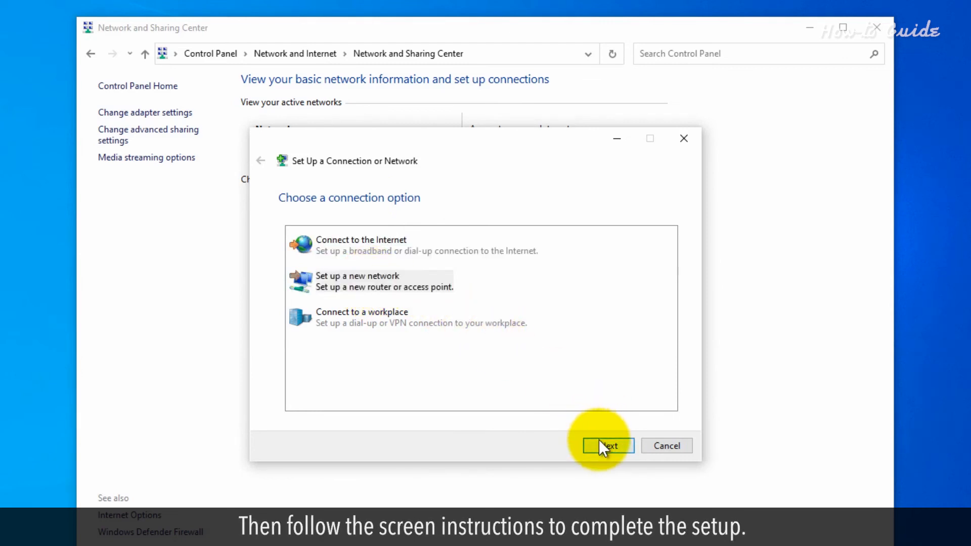
{"action": "left_click", "coordinate": [607, 446]}
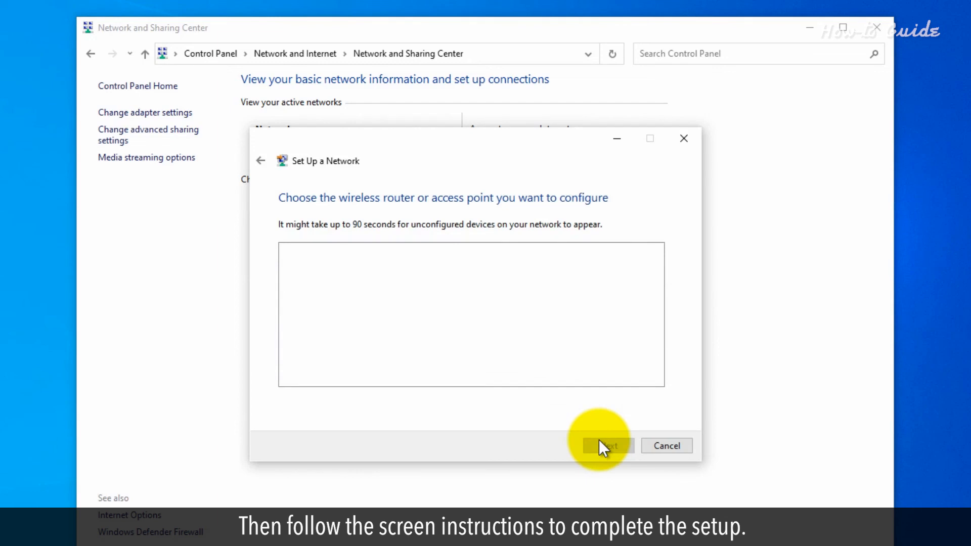